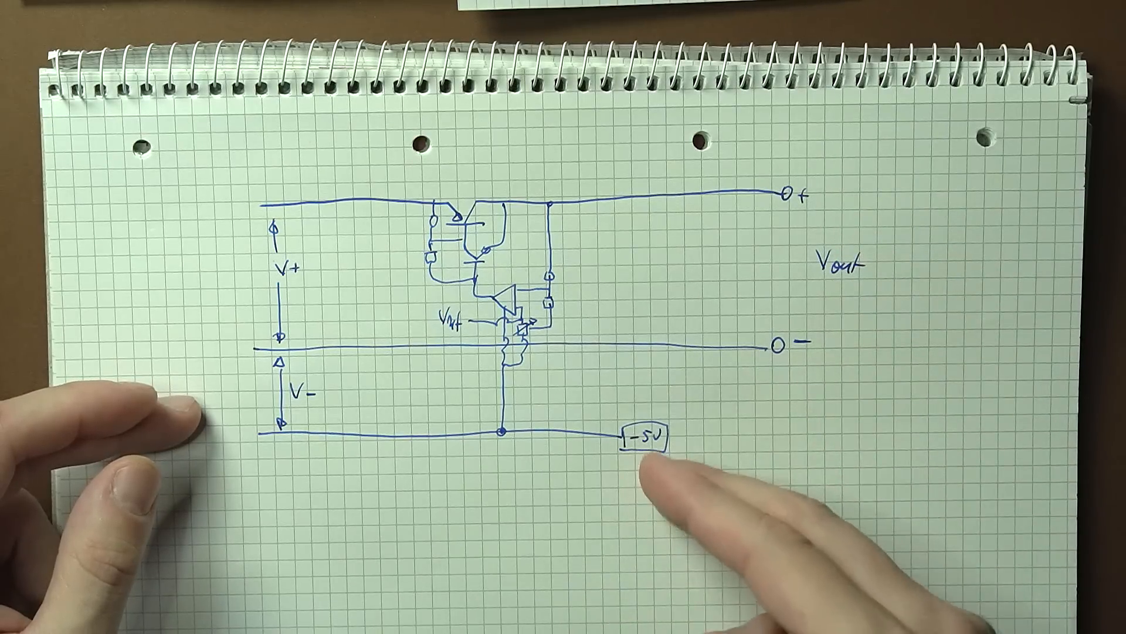
{"action": "mouse_move", "coordinate": [783, 352]}
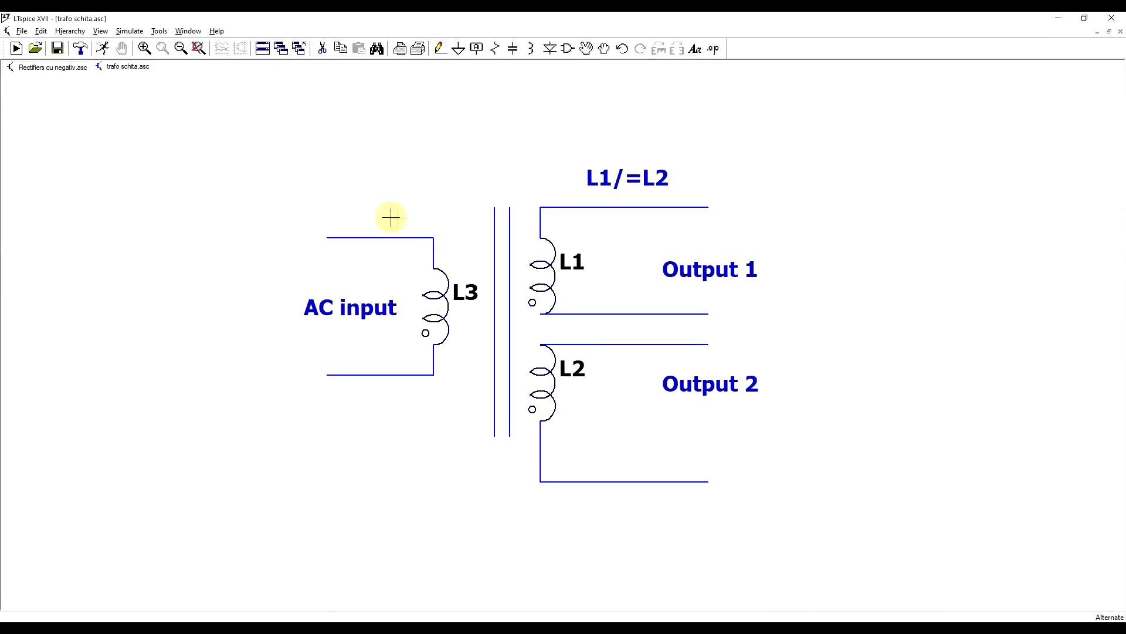
{"action": "mouse_move", "coordinate": [614, 252]}
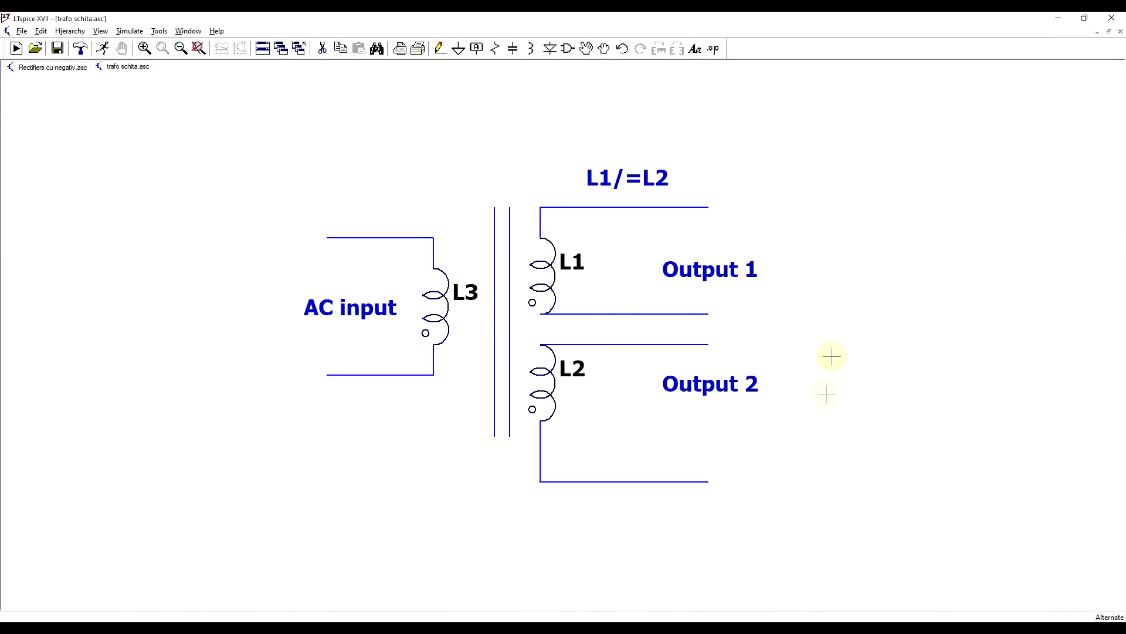
{"action": "mouse_move", "coordinate": [823, 393]}
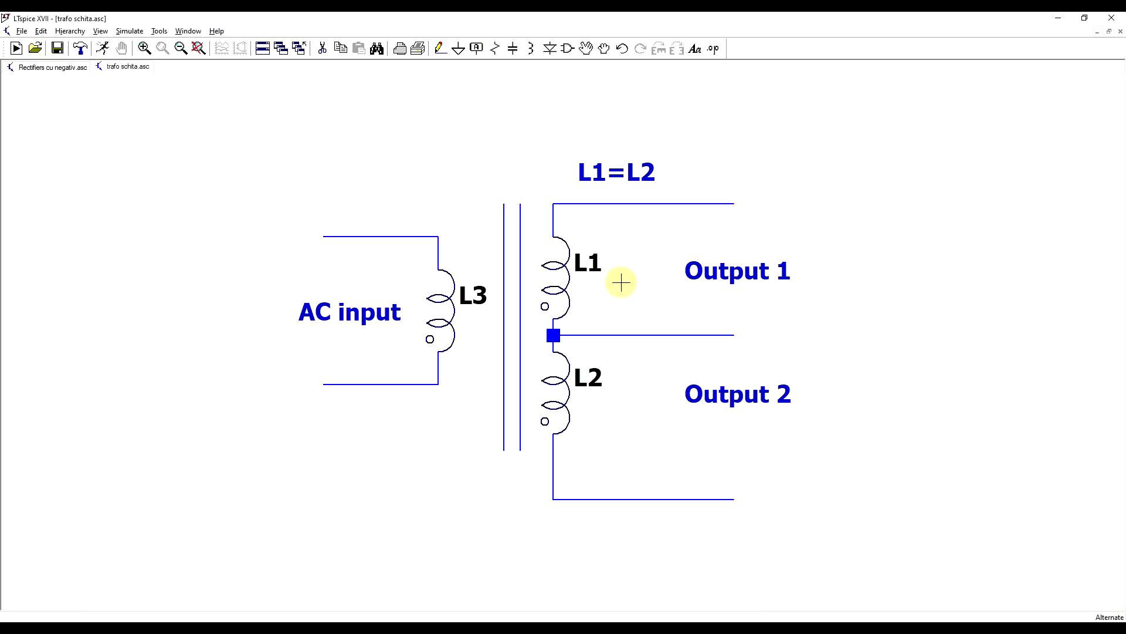
{"action": "mouse_move", "coordinate": [650, 385]}
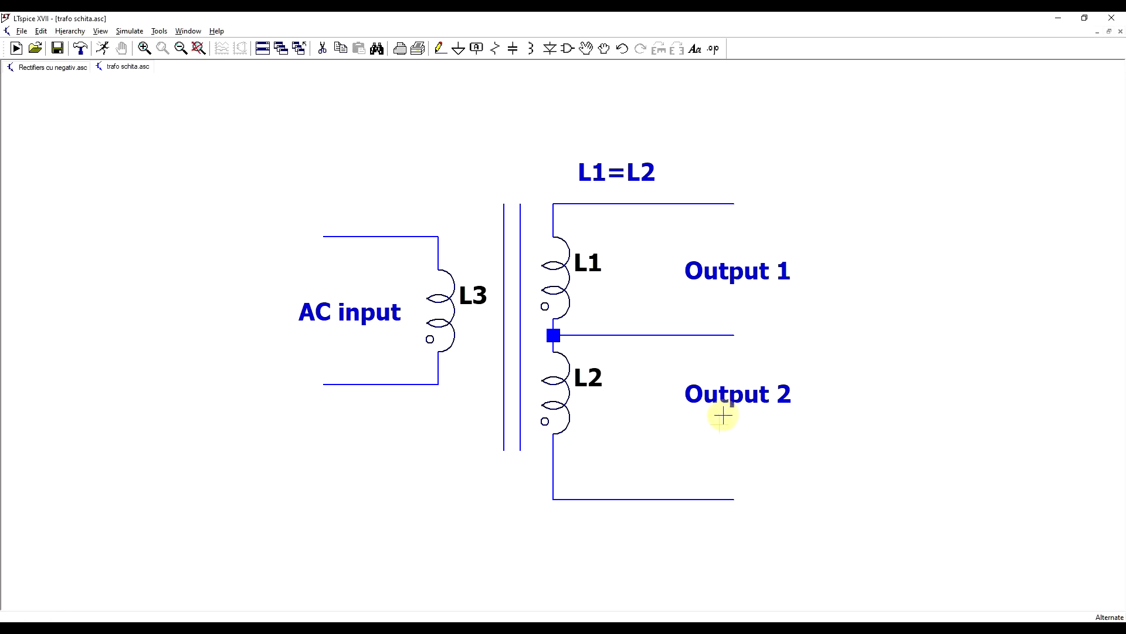
{"action": "mouse_move", "coordinate": [630, 443]}
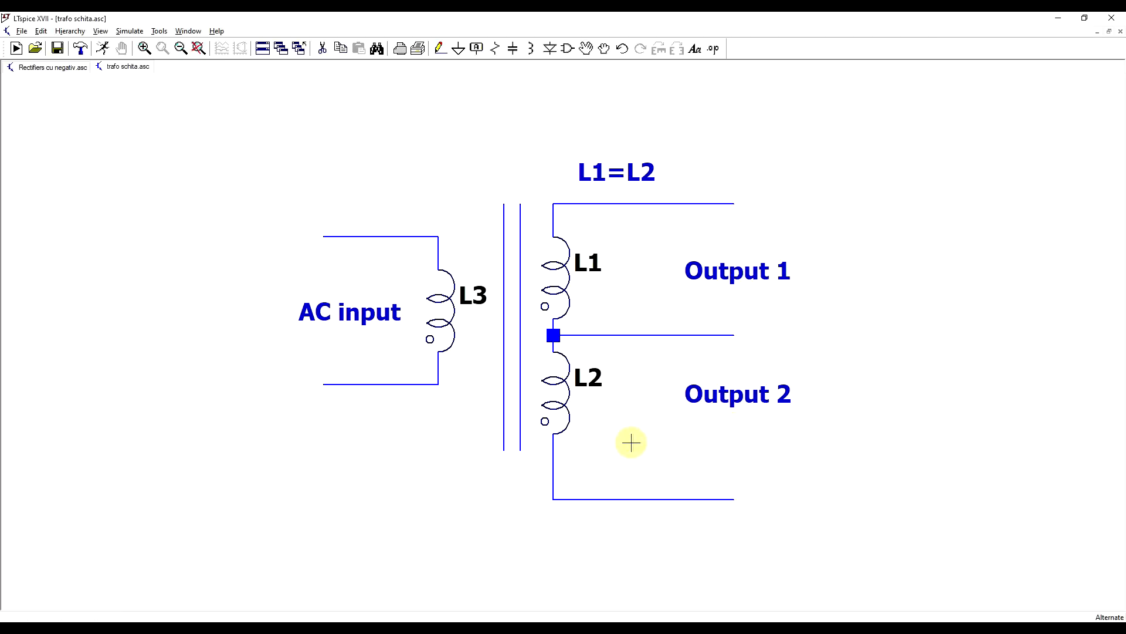
{"action": "mouse_move", "coordinate": [656, 452]}
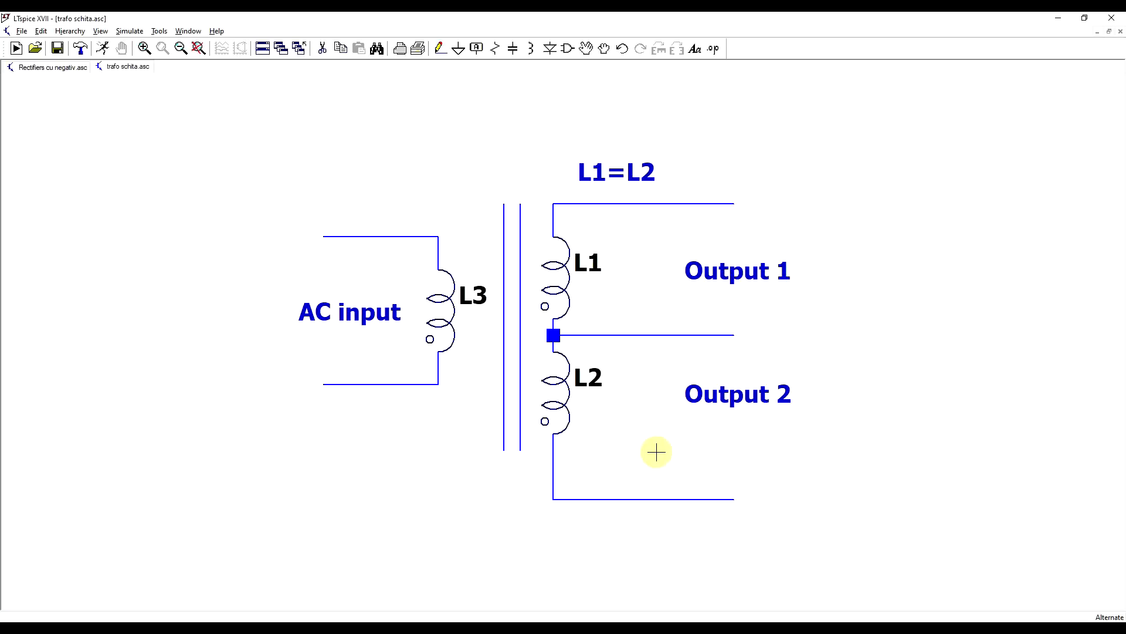
Step: Switch back to the 'Rectifiers cu negativ.asc' schematic with the bridge, negative-rail diodes and LT3015
{"action": "left_click", "coordinate": [47, 66]}
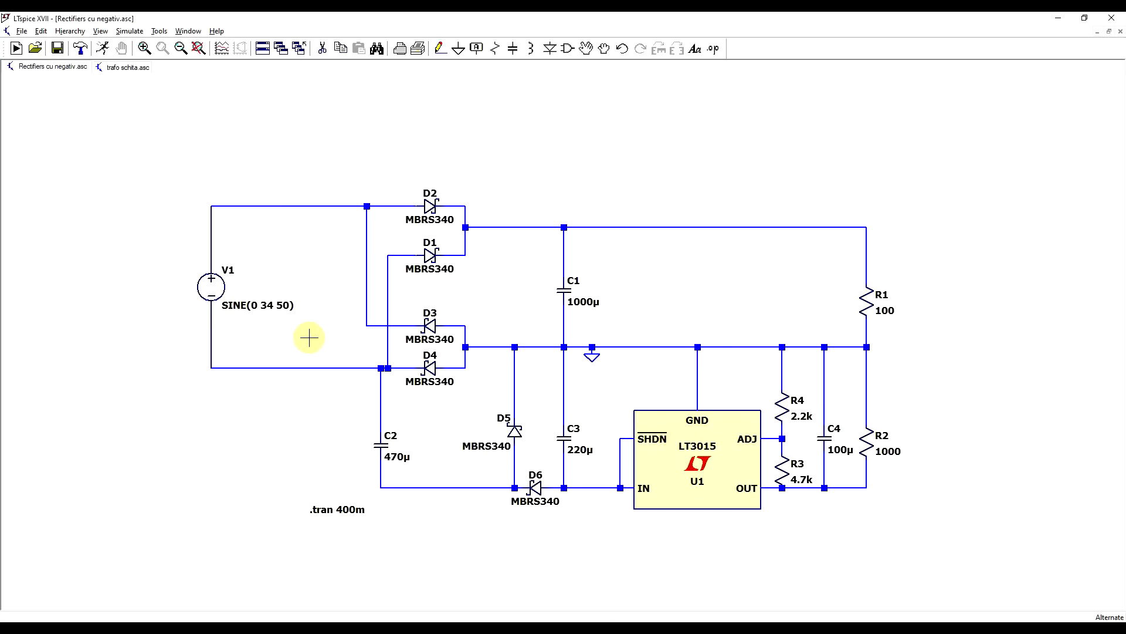
{"action": "mouse_move", "coordinate": [315, 319]}
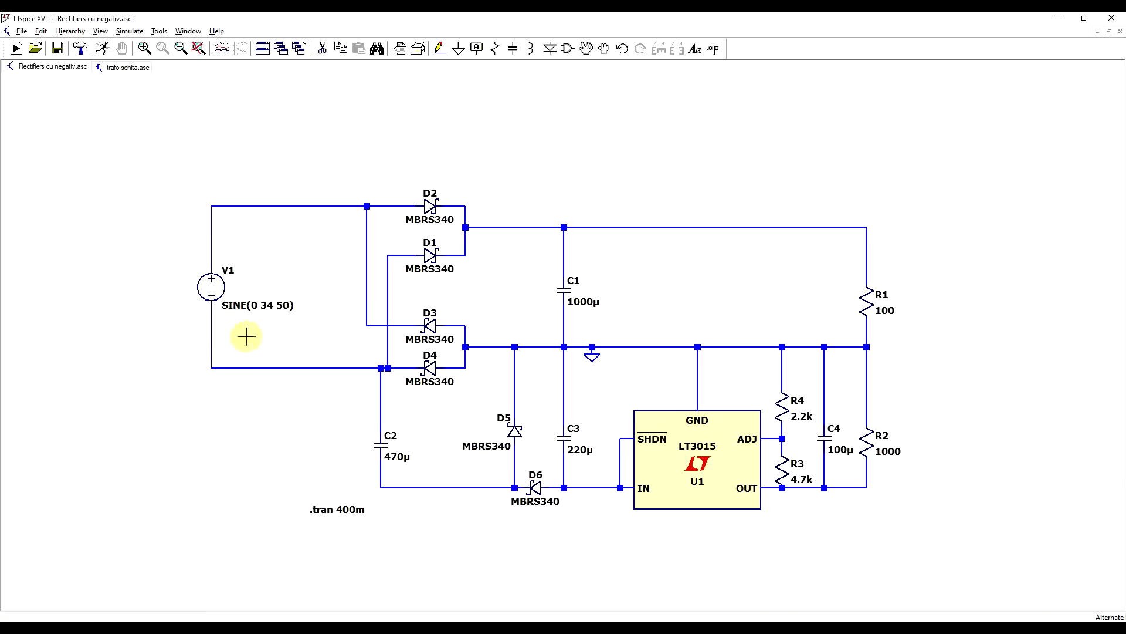
{"action": "mouse_move", "coordinate": [216, 316]}
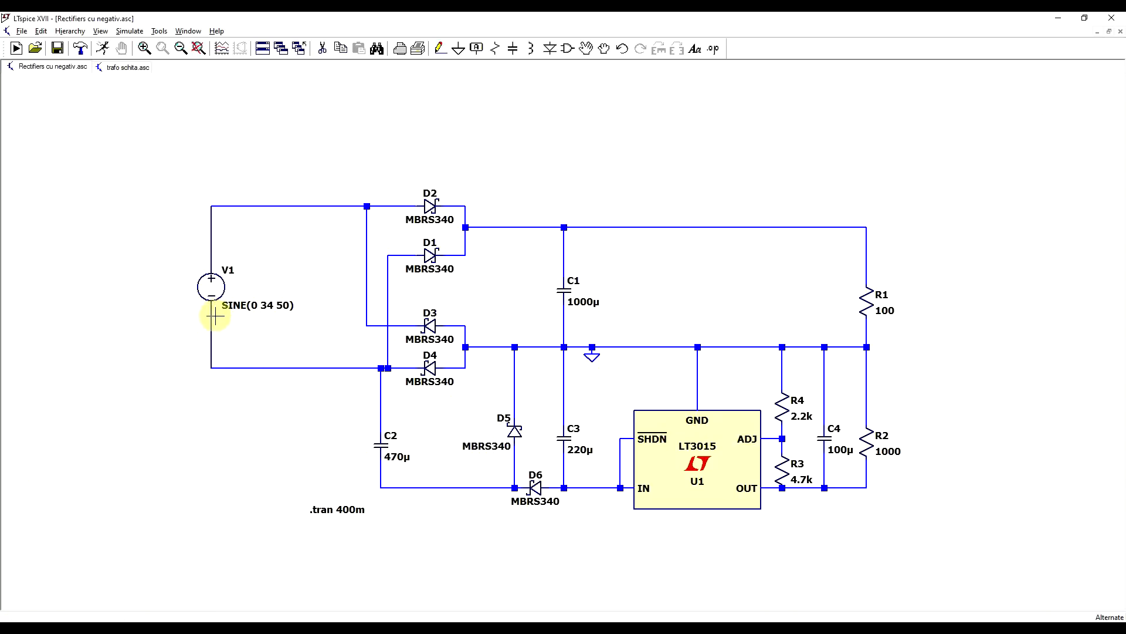
{"action": "mouse_move", "coordinate": [374, 232]}
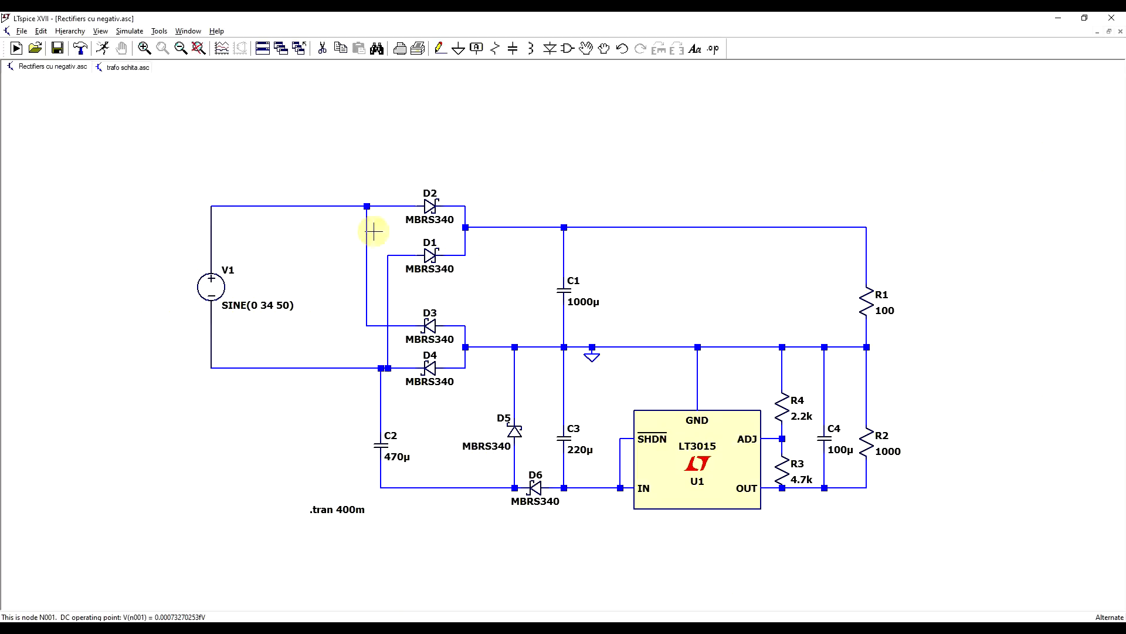
{"action": "mouse_move", "coordinate": [870, 254]}
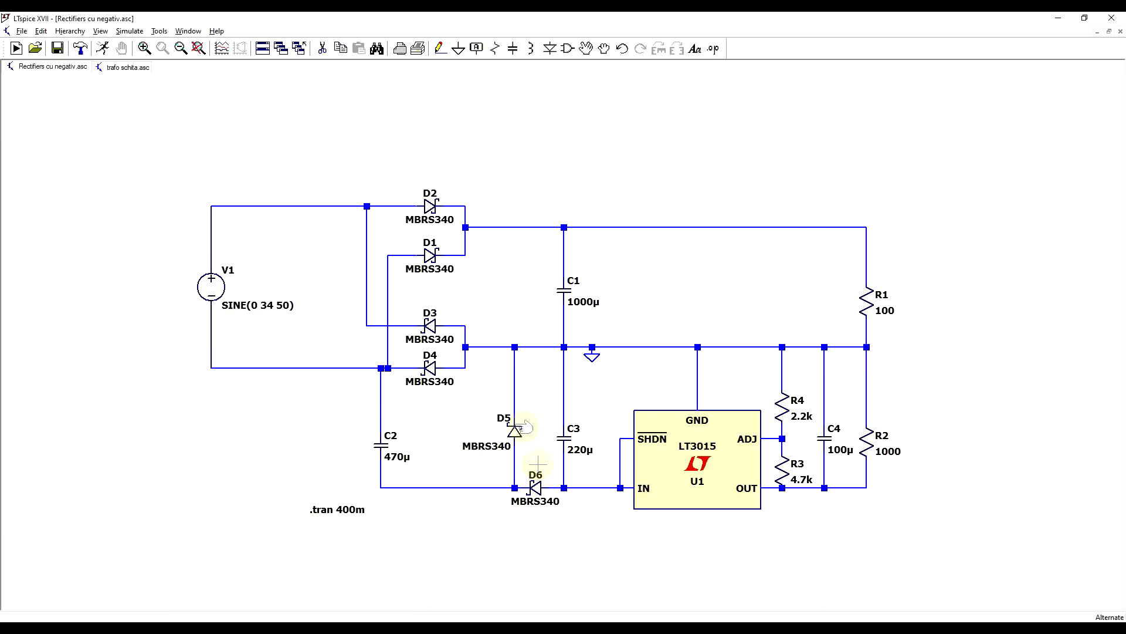
{"action": "mouse_move", "coordinate": [590, 490]}
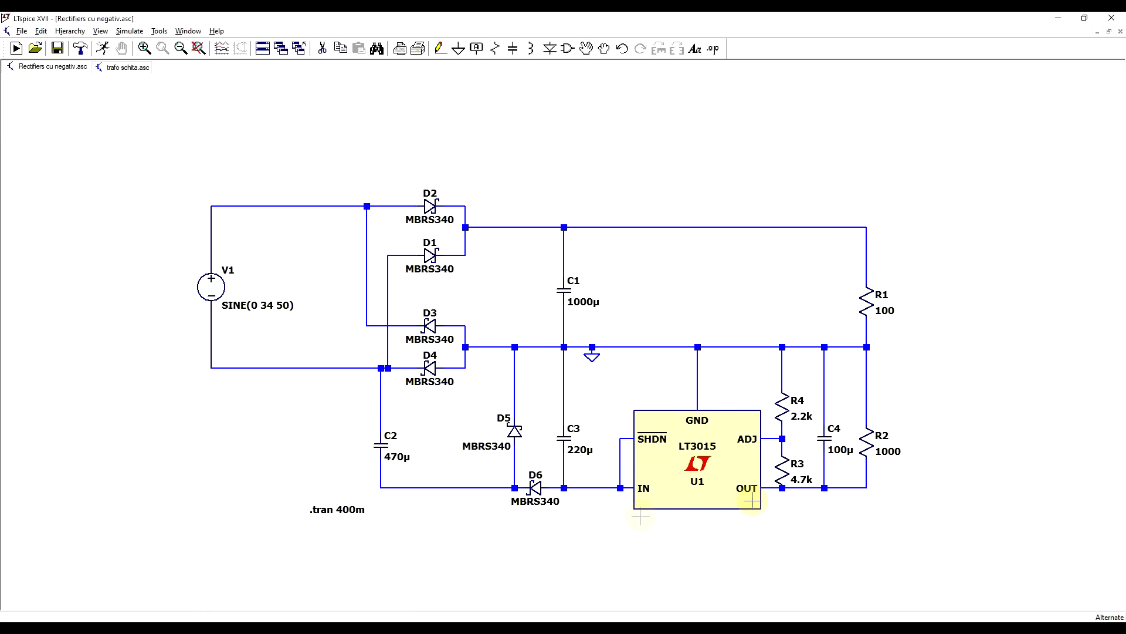
{"action": "mouse_move", "coordinate": [765, 512]}
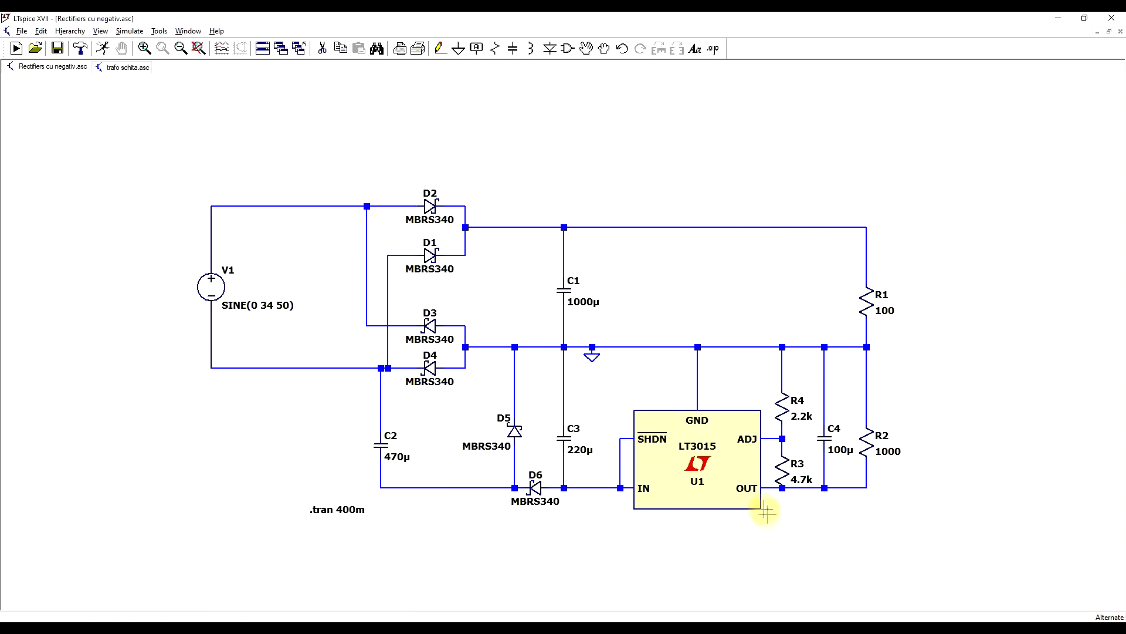
{"action": "mouse_move", "coordinate": [898, 474]}
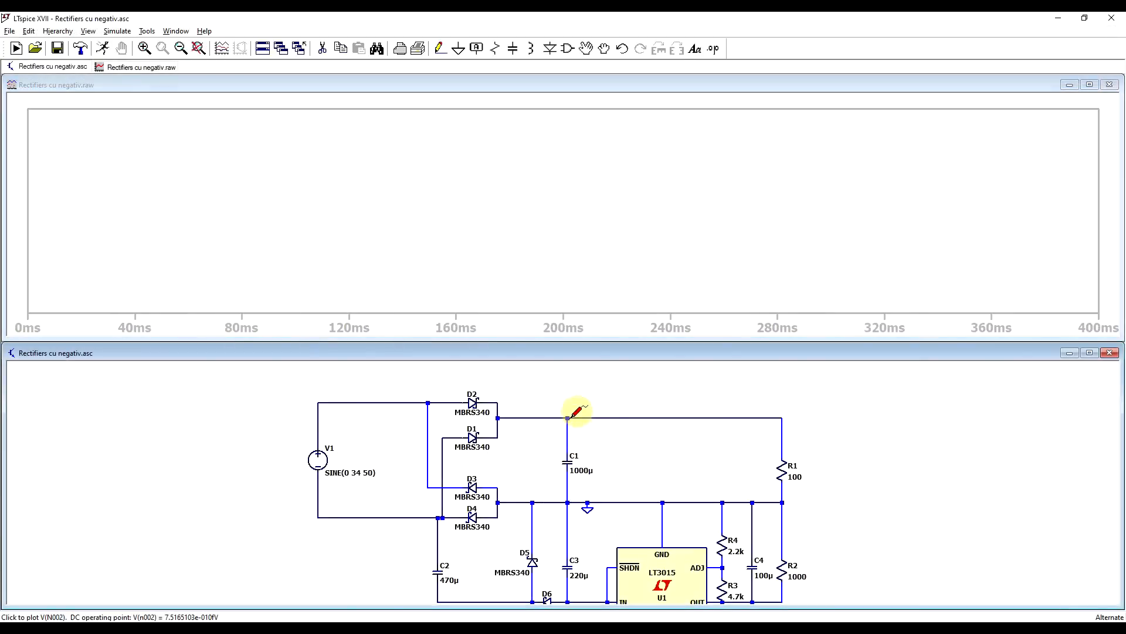
Step: Run the transient simulation and probe the main rail, negative rail and R1 to plot V(n002), V(n004), I(R1)
{"action": "left_click", "coordinate": [575, 413]}
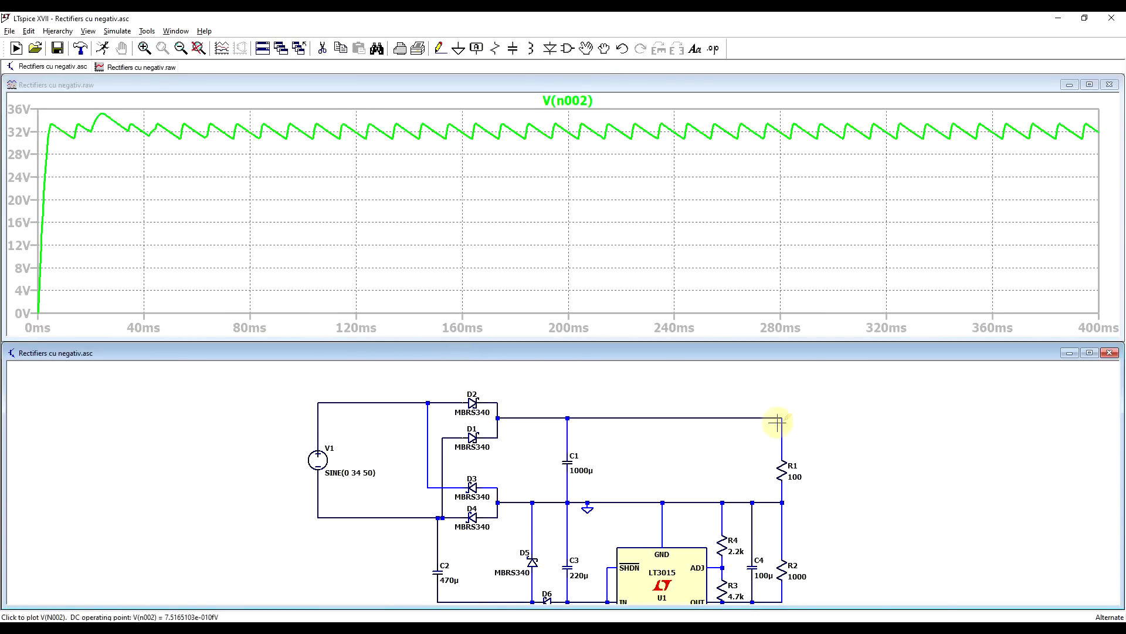
{"action": "left_click", "coordinate": [779, 471]}
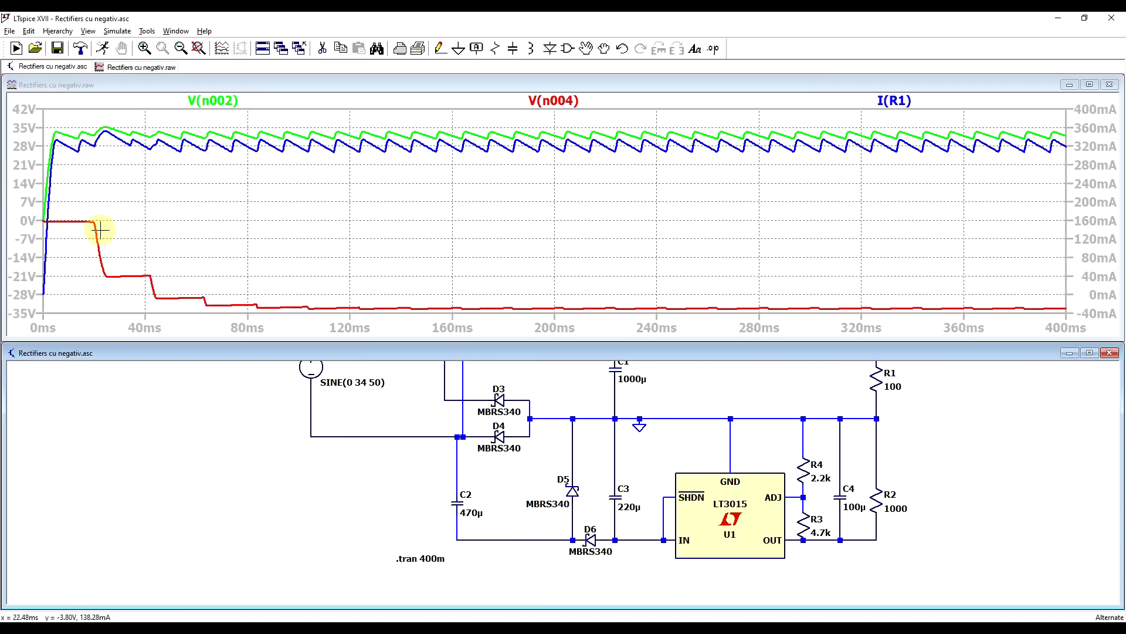
{"action": "mouse_move", "coordinate": [252, 301]}
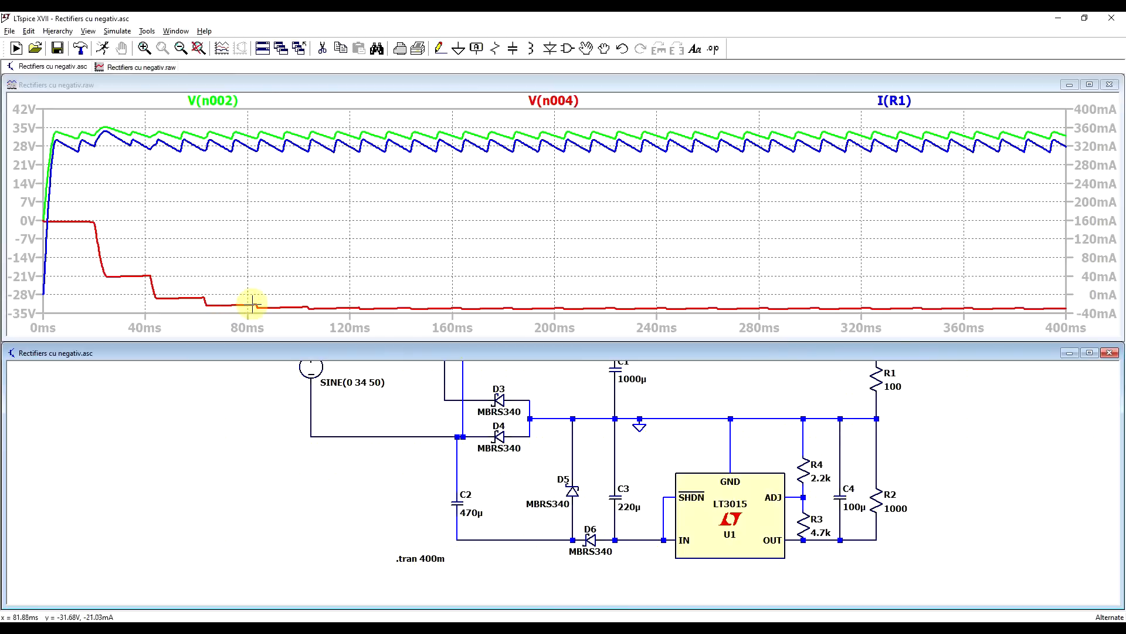
{"action": "mouse_move", "coordinate": [143, 277]}
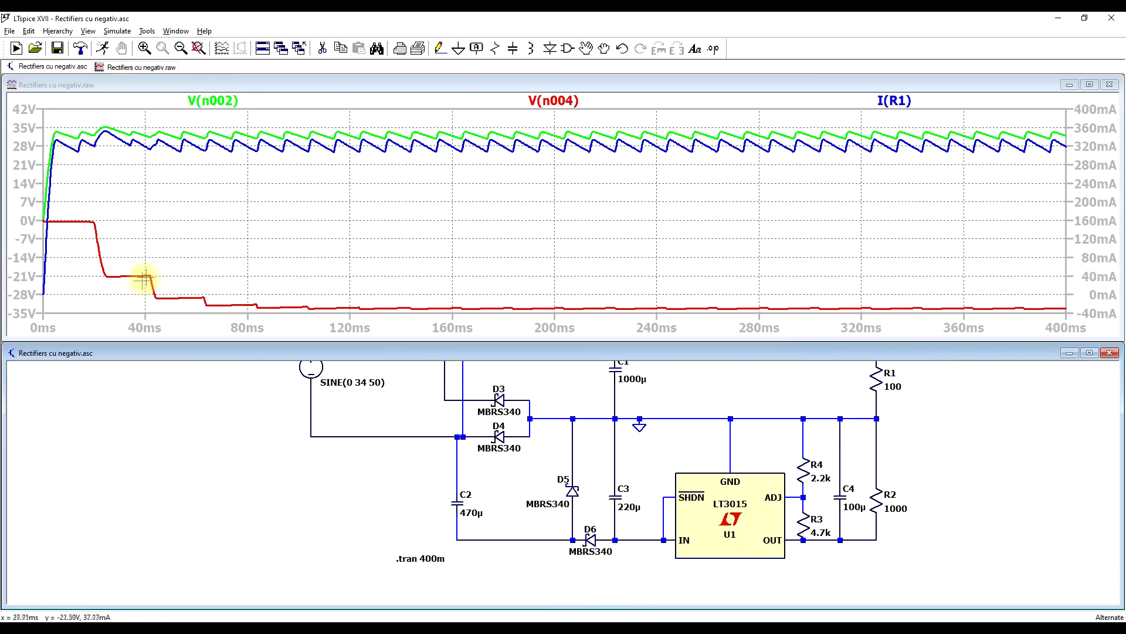
{"action": "mouse_move", "coordinate": [213, 133]}
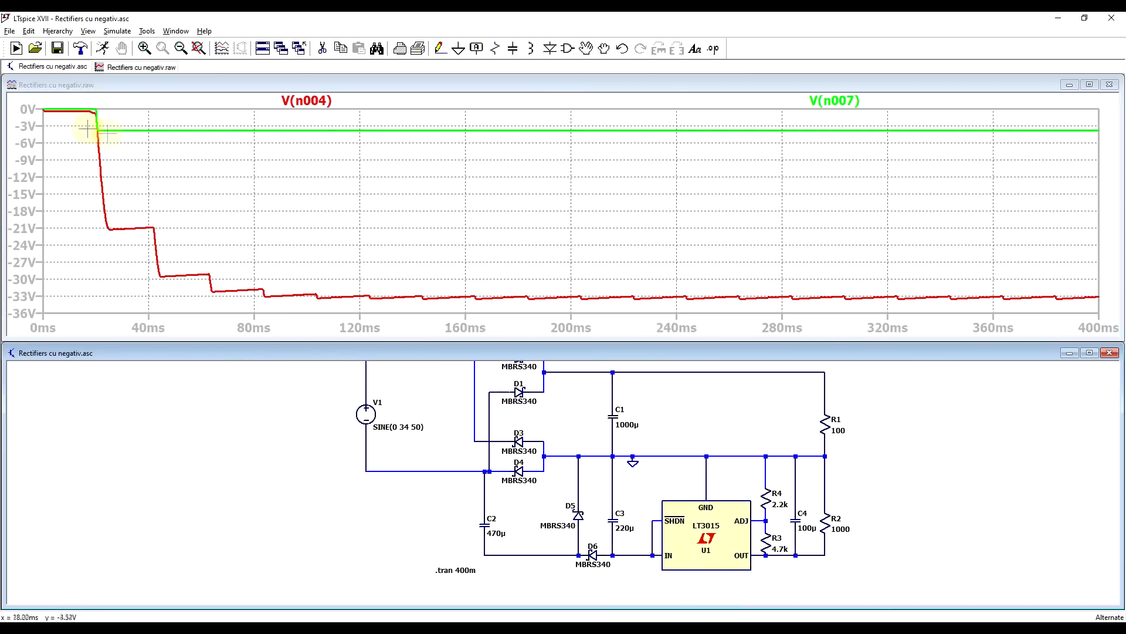
{"action": "mouse_move", "coordinate": [1069, 159]}
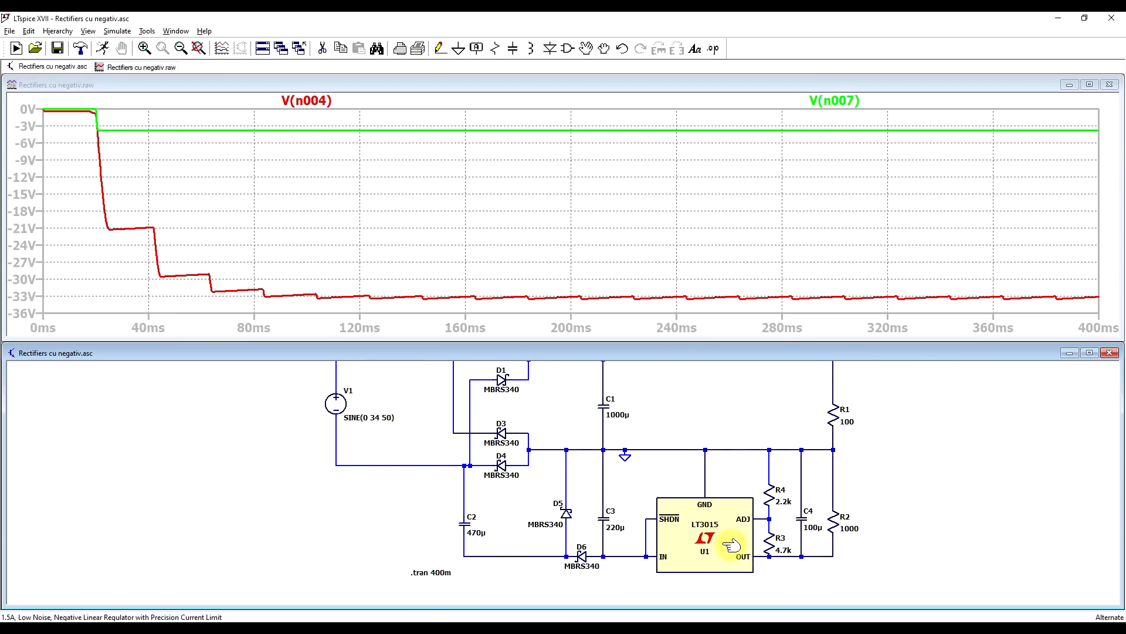
{"action": "mouse_move", "coordinate": [728, 543]}
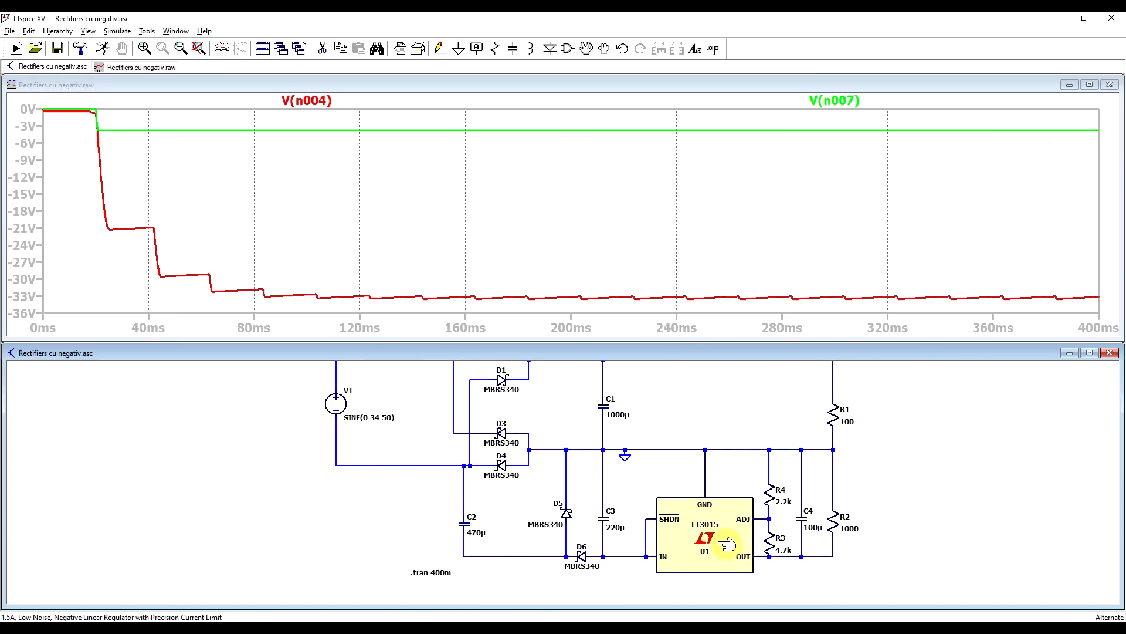